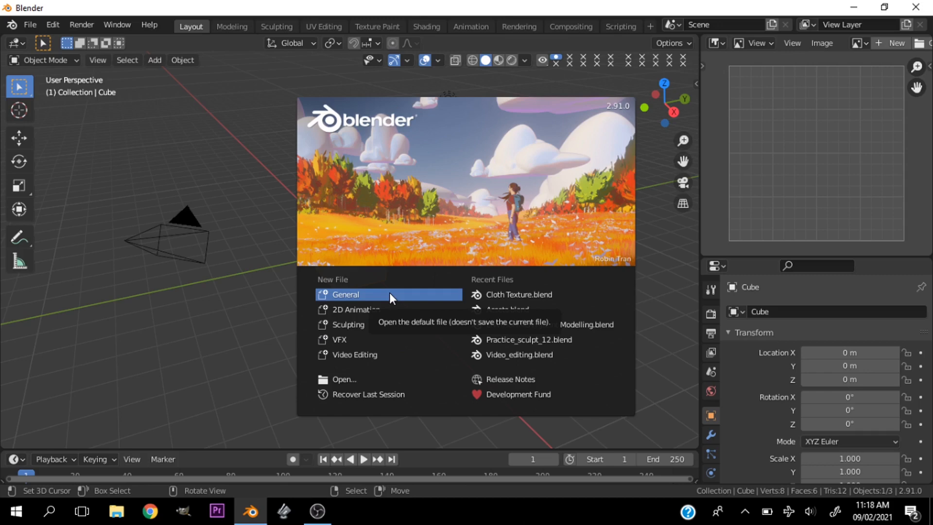
Start a General scene and replace the default objects with a single plane at the origin
click(345, 294)
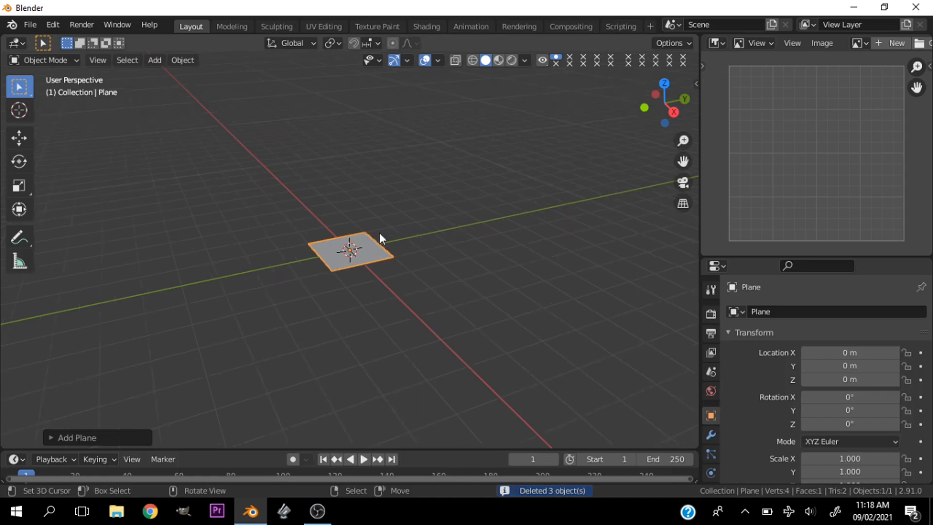
Switch to the Shading workspace with a top orthographic view of the plane
click(425, 26)
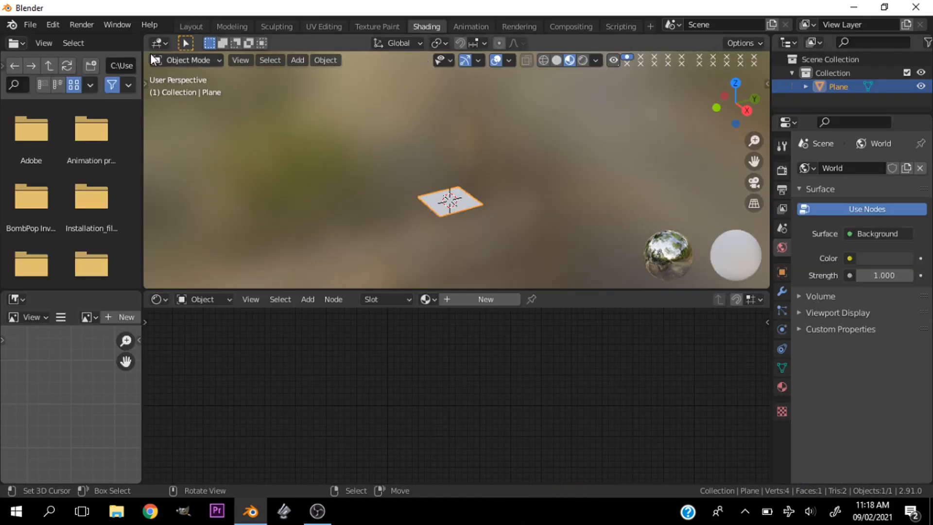
mouse_move(117, 25)
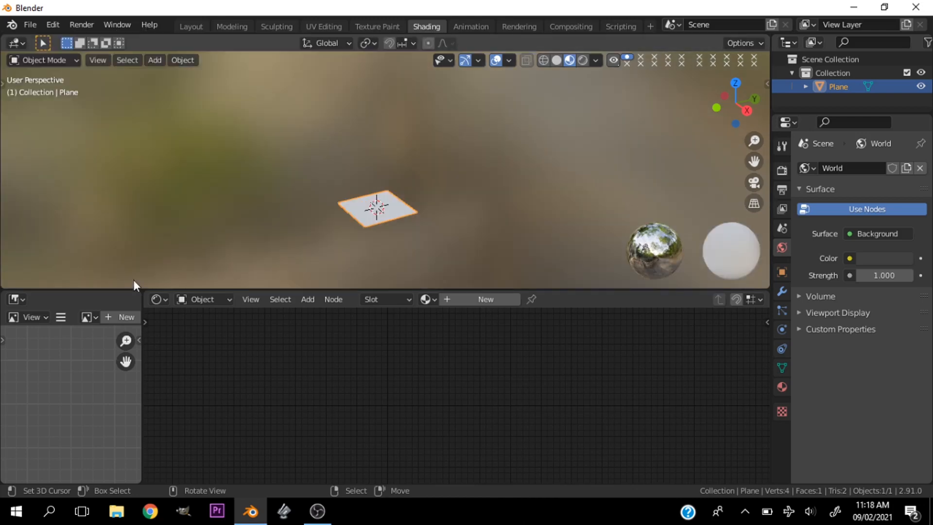
mouse_move(143, 291)
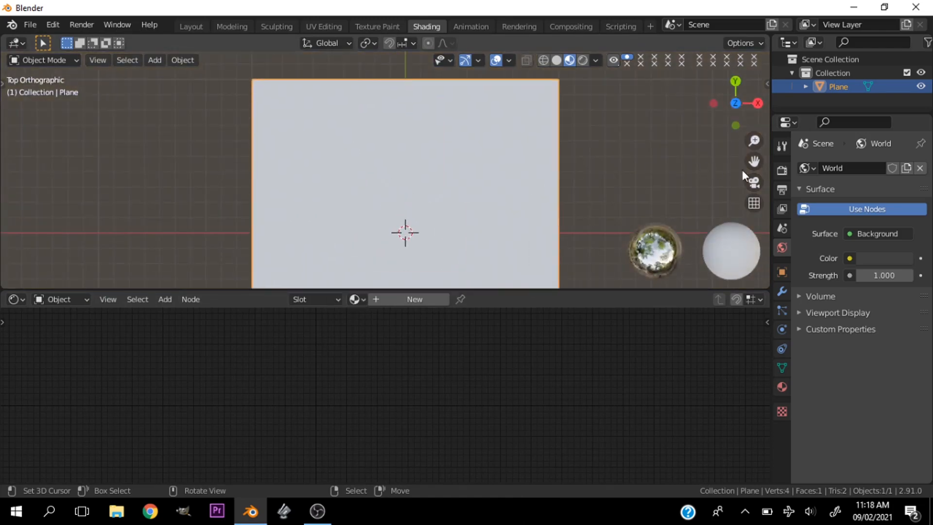
Create a new material on the plane and add a mapped Voronoi Texture node
click(415, 299)
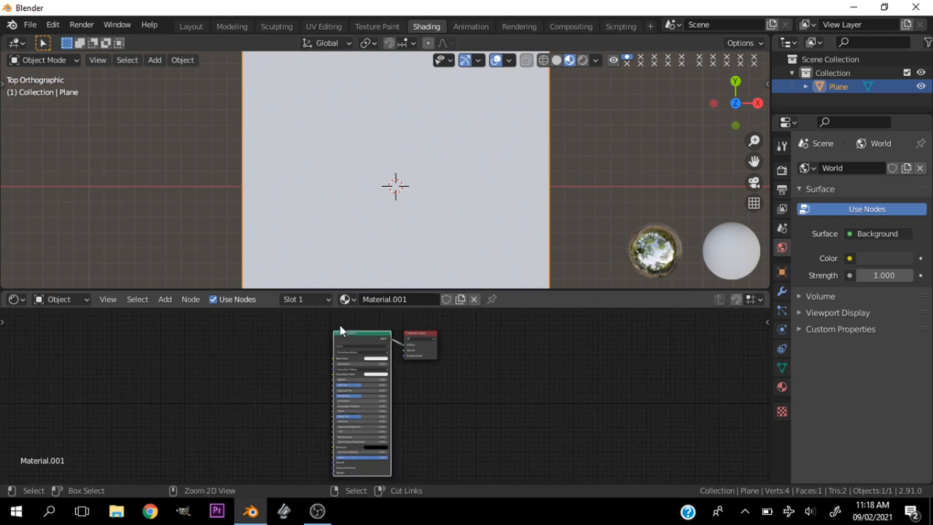
mouse_move(349, 331)
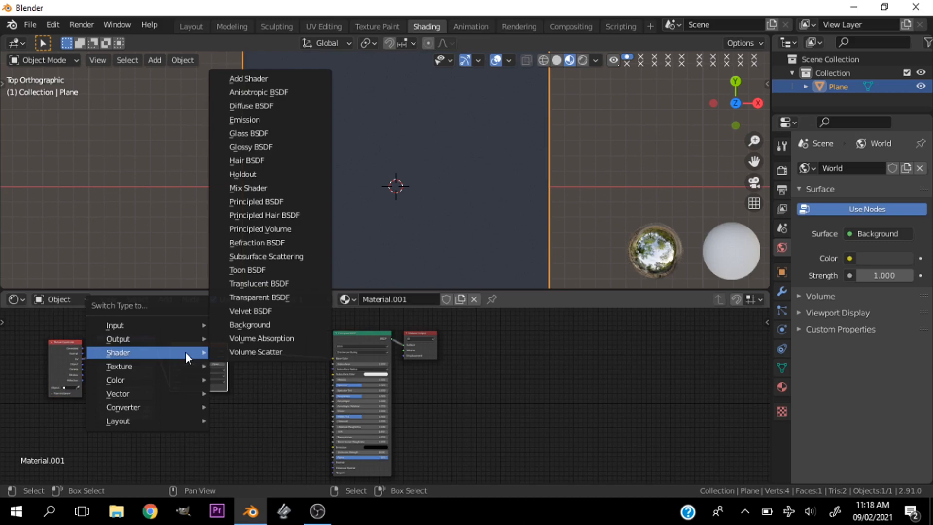
mouse_move(181, 365)
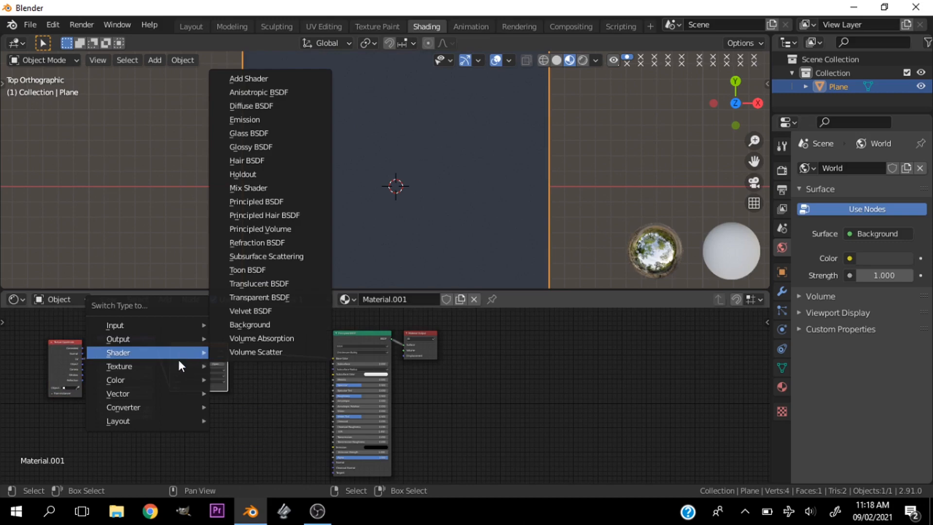
mouse_move(119, 366)
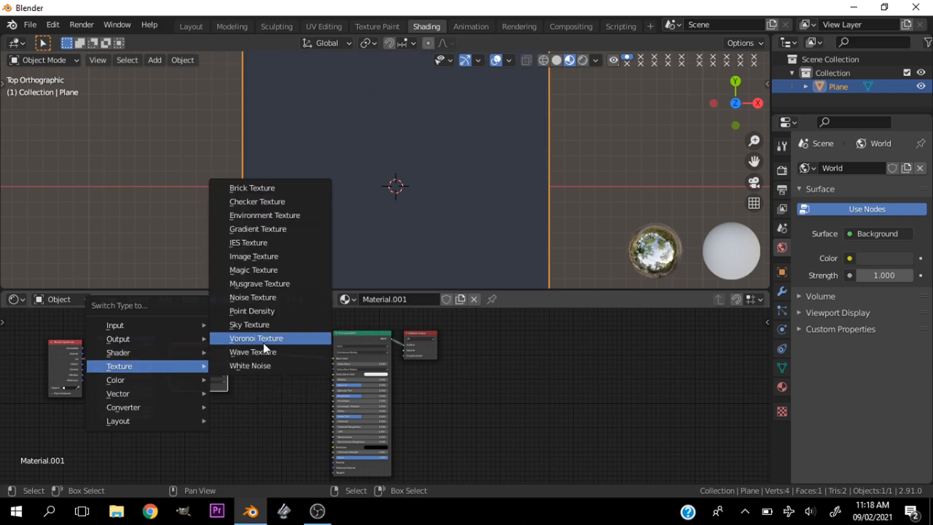
click(256, 338)
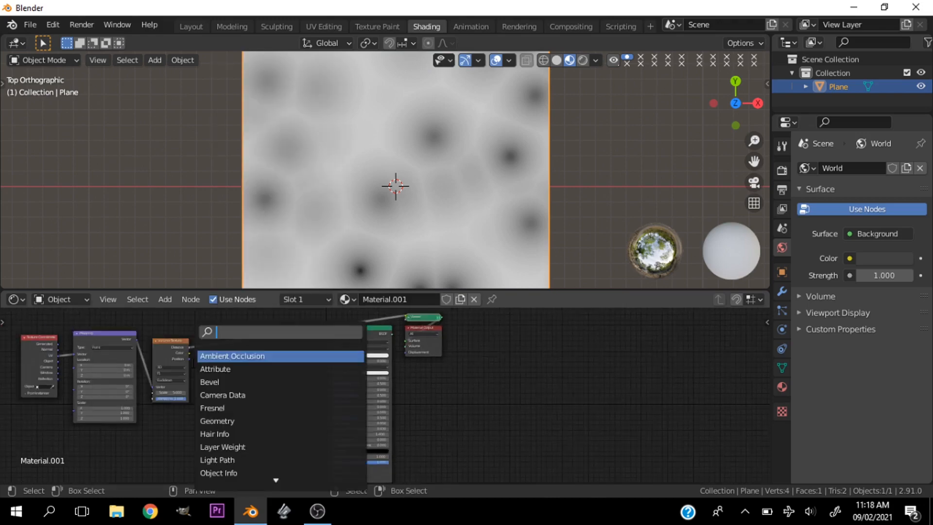
Add a Less Than Math node on the Voronoi Distance and set Randomness to 0
text(math)
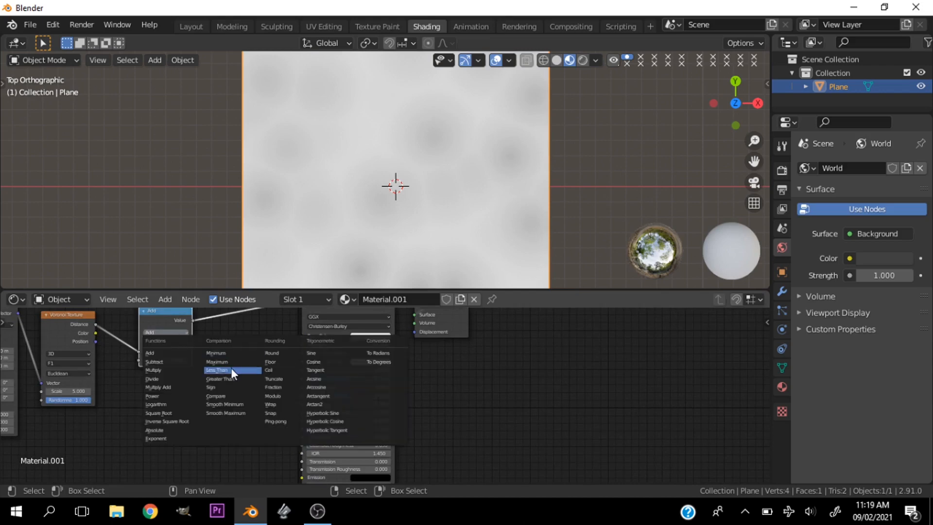
click(217, 370)
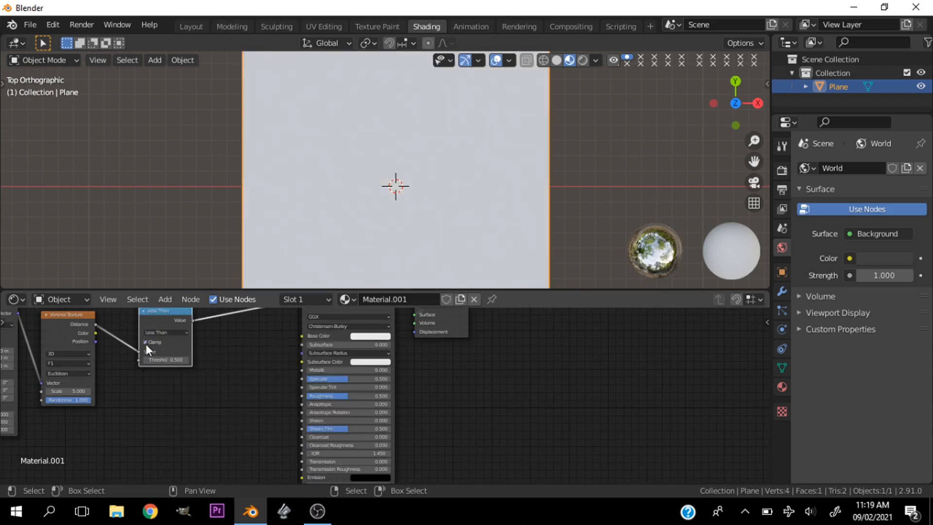
drag(68, 391, 86, 391)
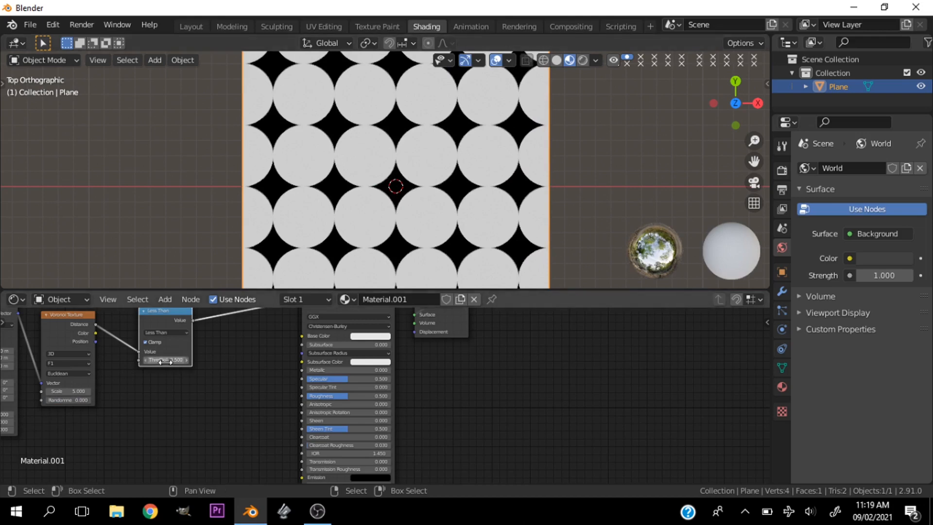
mouse_move(165, 360)
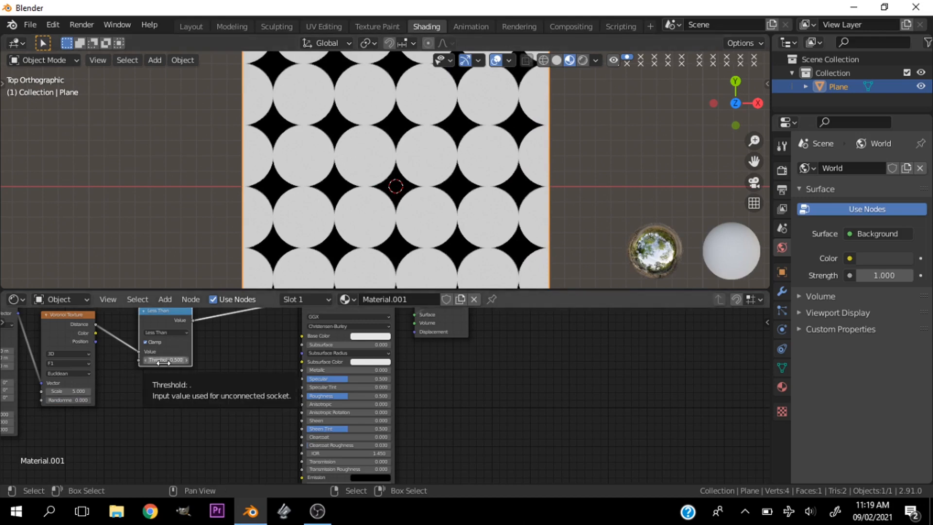
Lower the Less Than threshold from 0.5 to about 0.25 for smaller dots
drag(172, 360, 163, 359)
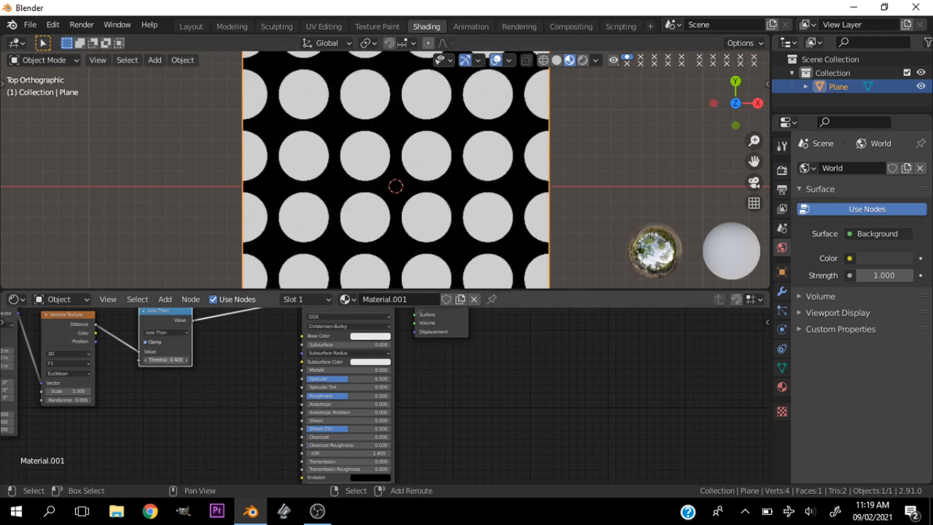
drag(172, 360, 161, 359)
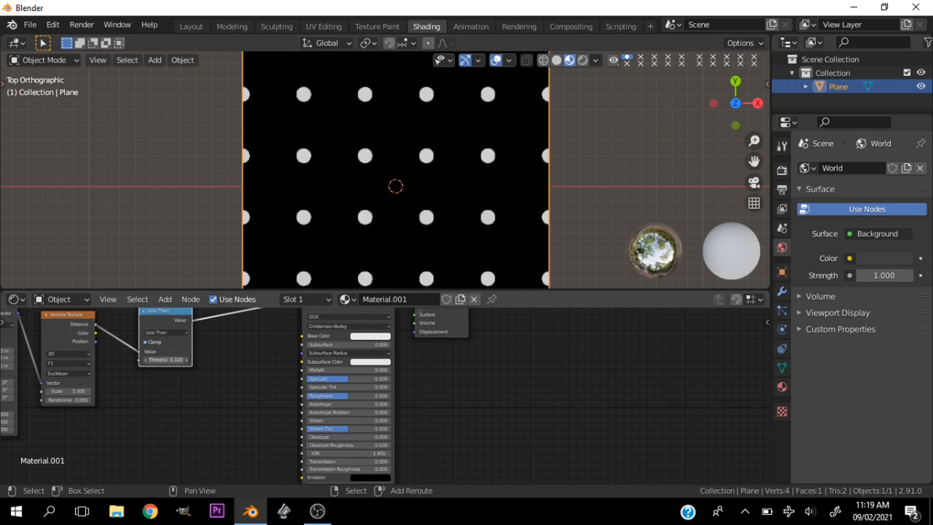
drag(167, 360, 185, 359)
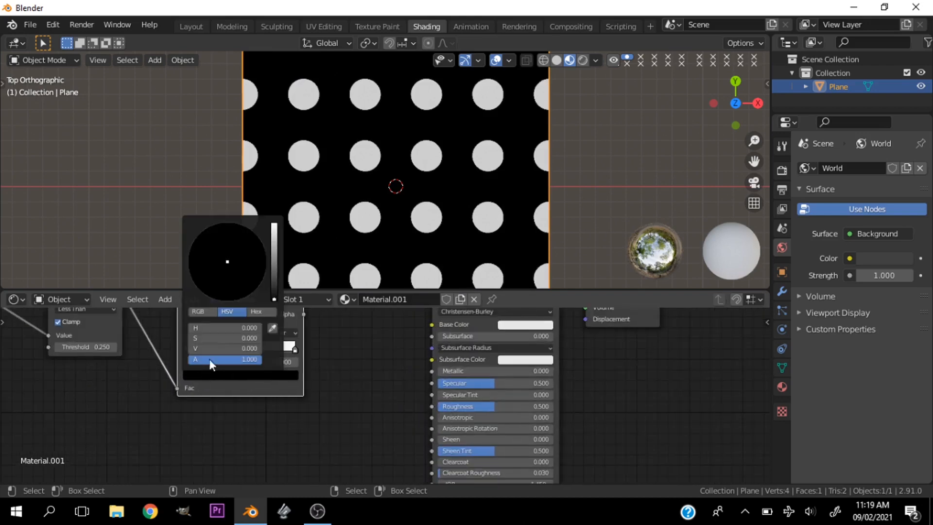
Set the color ramp stop to red, making the plane red with black dots
drag(273, 283, 273, 225)
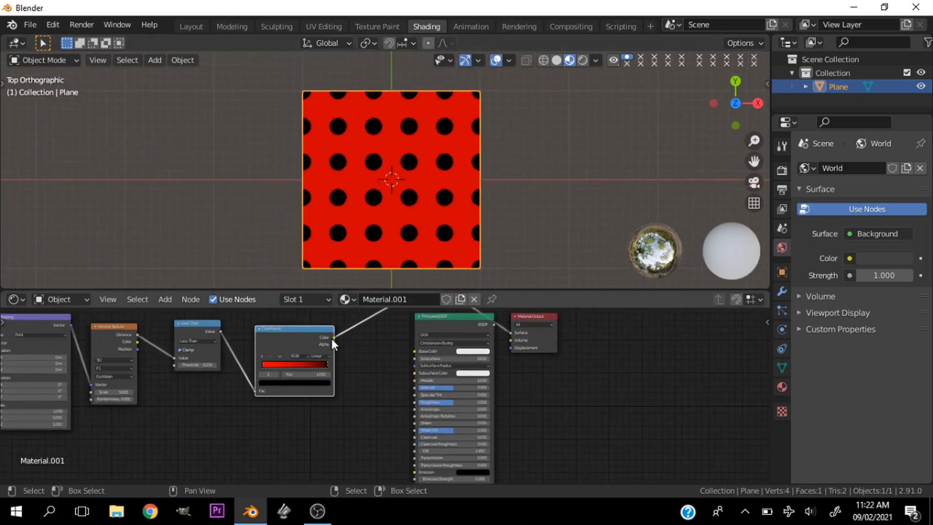
Link ColorRamp Color to Principled BSDF Base Color and readjust the dot threshold
drag(335, 338, 416, 357)
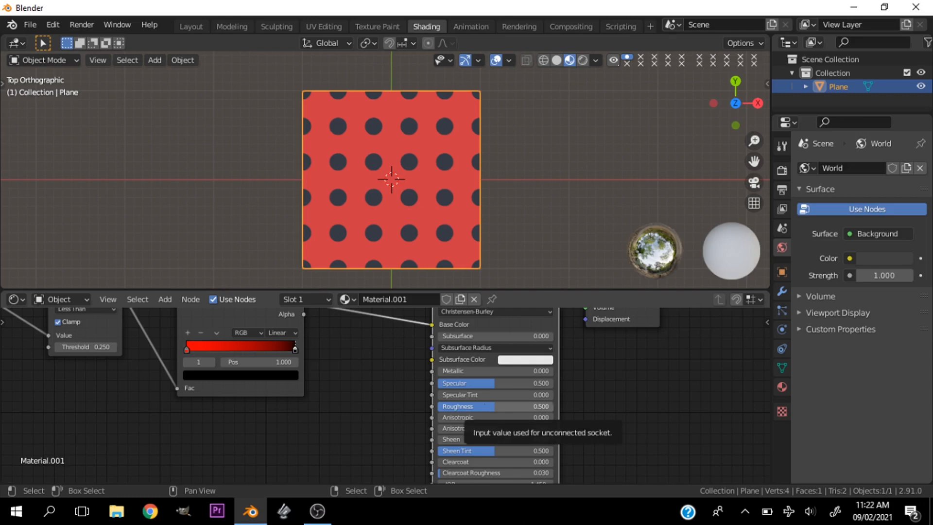
drag(466, 406, 536, 405)
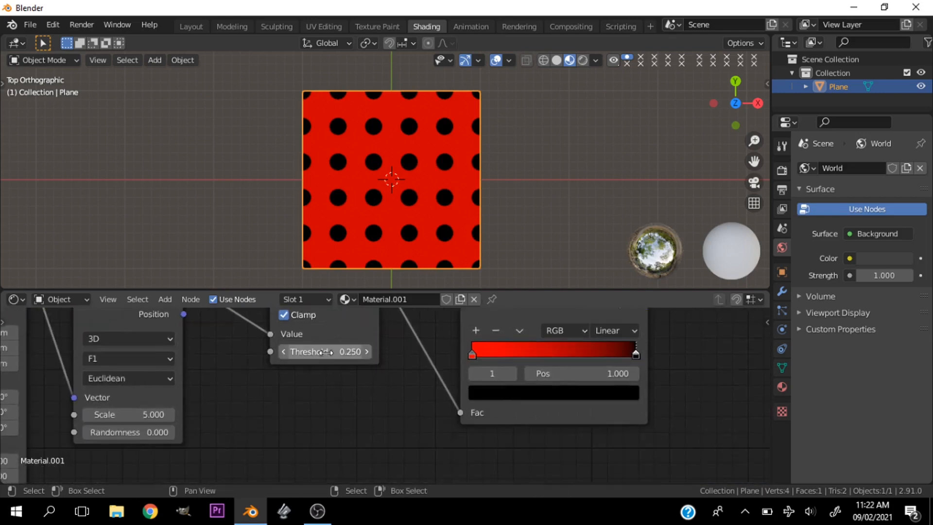
Set the Less Than threshold to 0.600, producing small red diamonds on black
drag(309, 352, 324, 351)
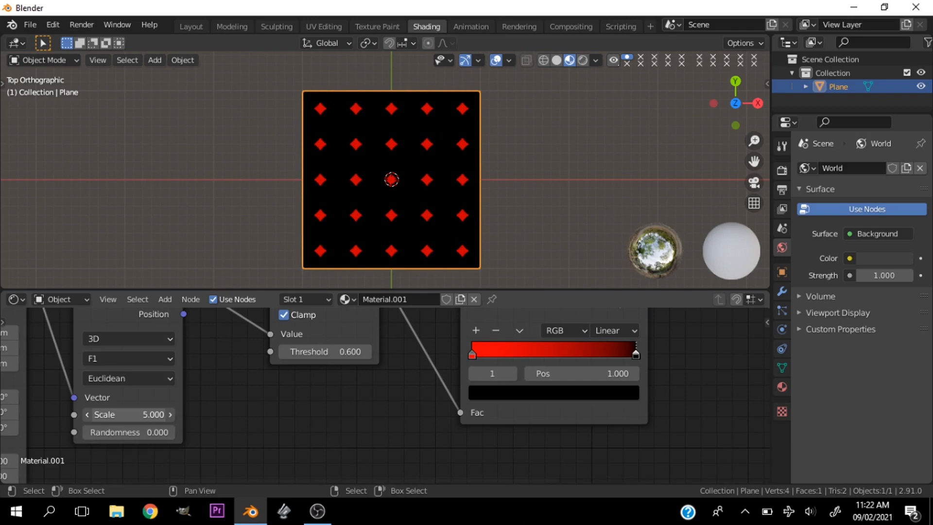
drag(128, 414, 149, 414)
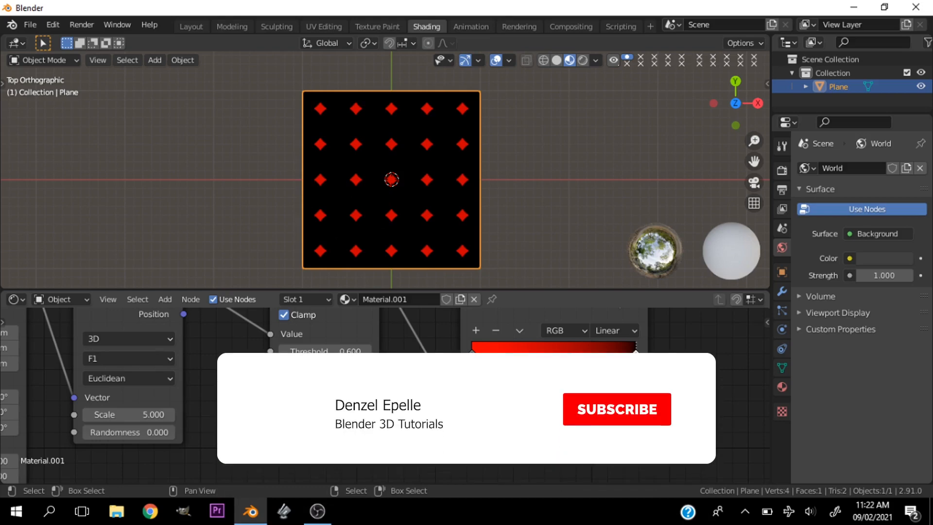
click(615, 408)
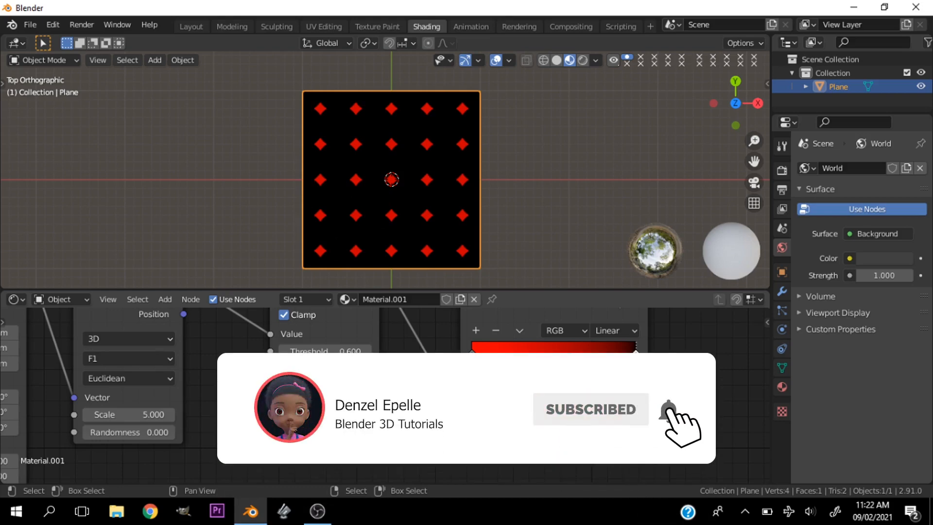